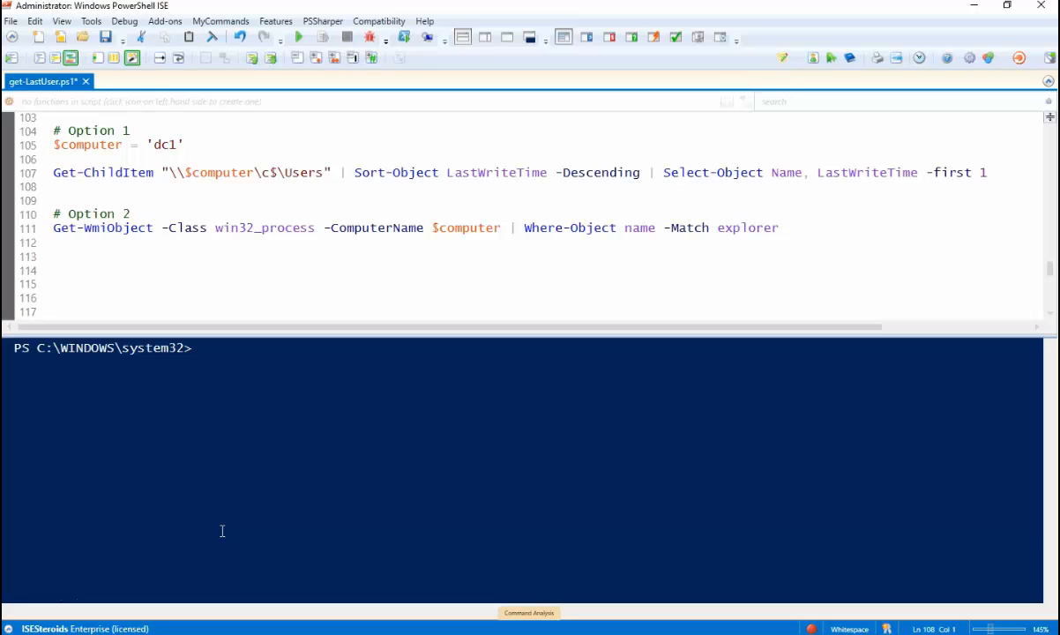
Select Option 1 lines 105–107 and run them to show dc1's newest user folder
{"action": "left_click", "coordinate": [55, 186]}
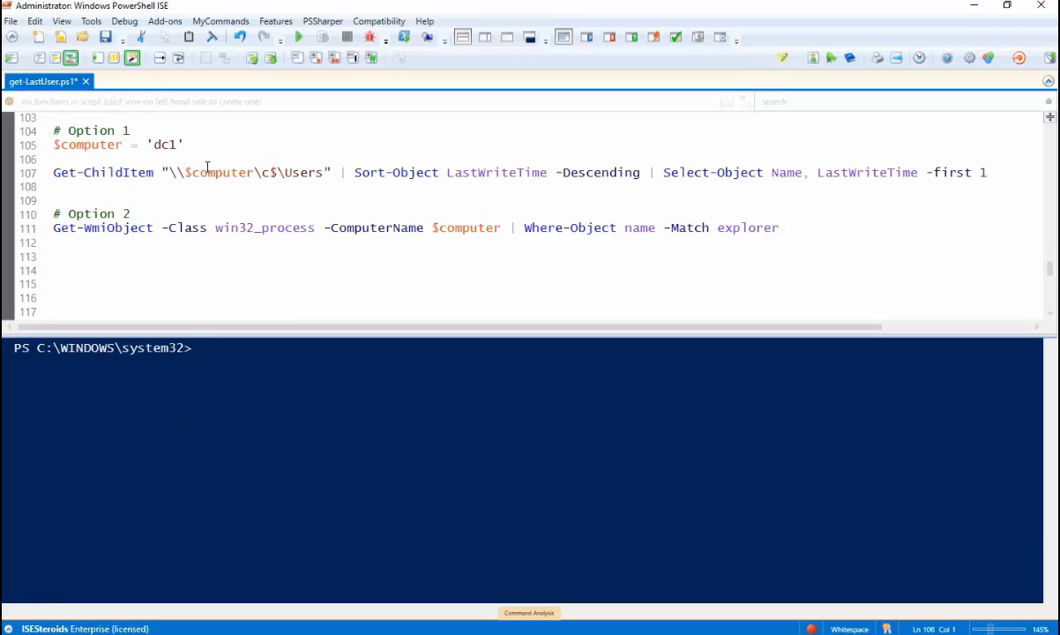
{"action": "left_click", "coordinate": [54, 160]}
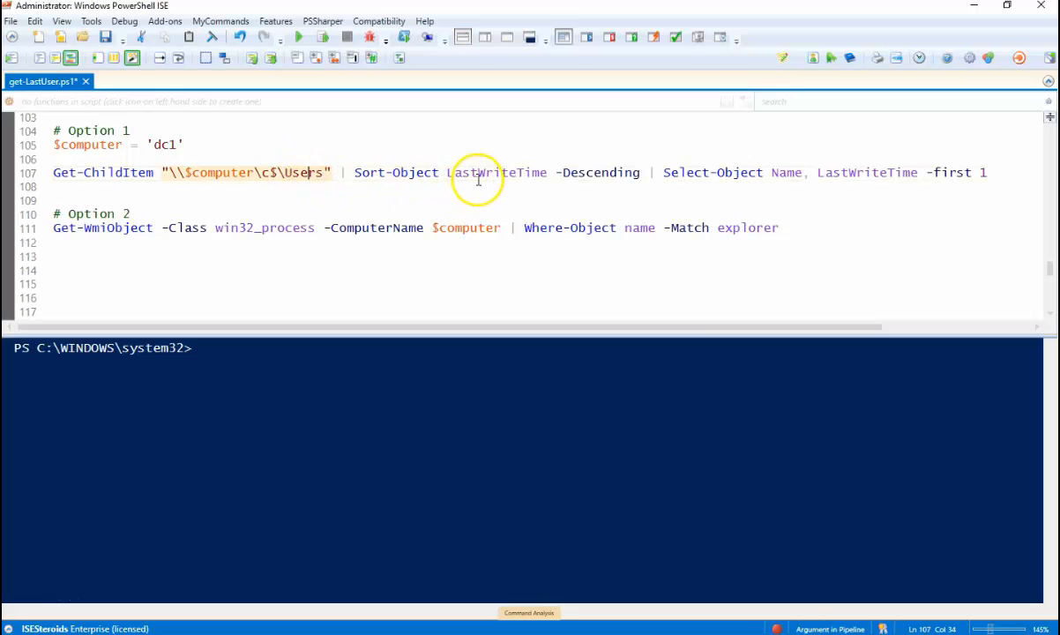
{"action": "mouse_move", "coordinate": [479, 182]}
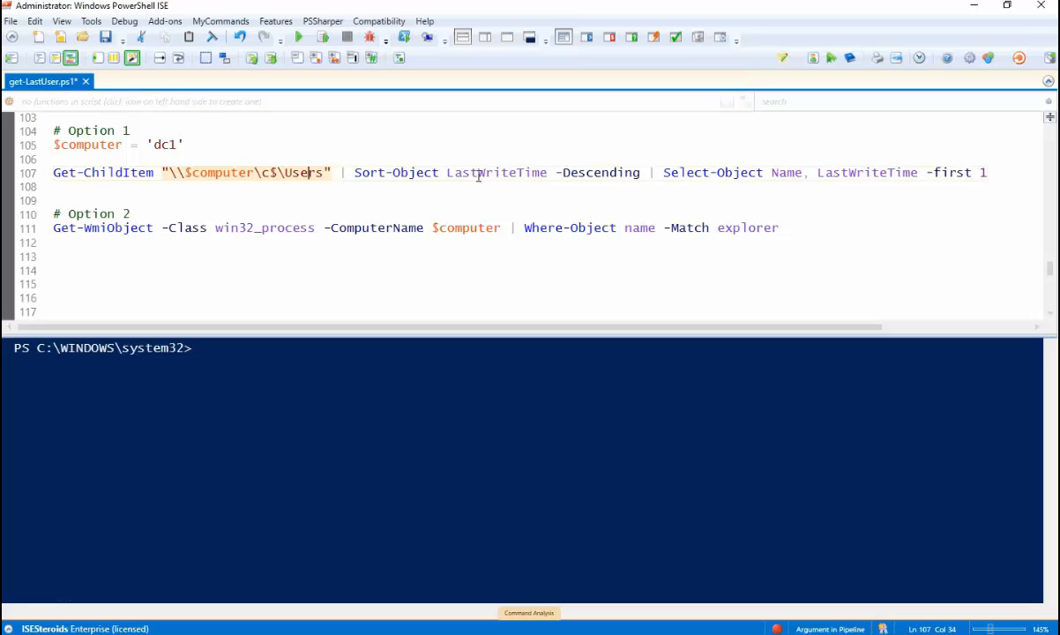
{"action": "mouse_move", "coordinate": [730, 167]}
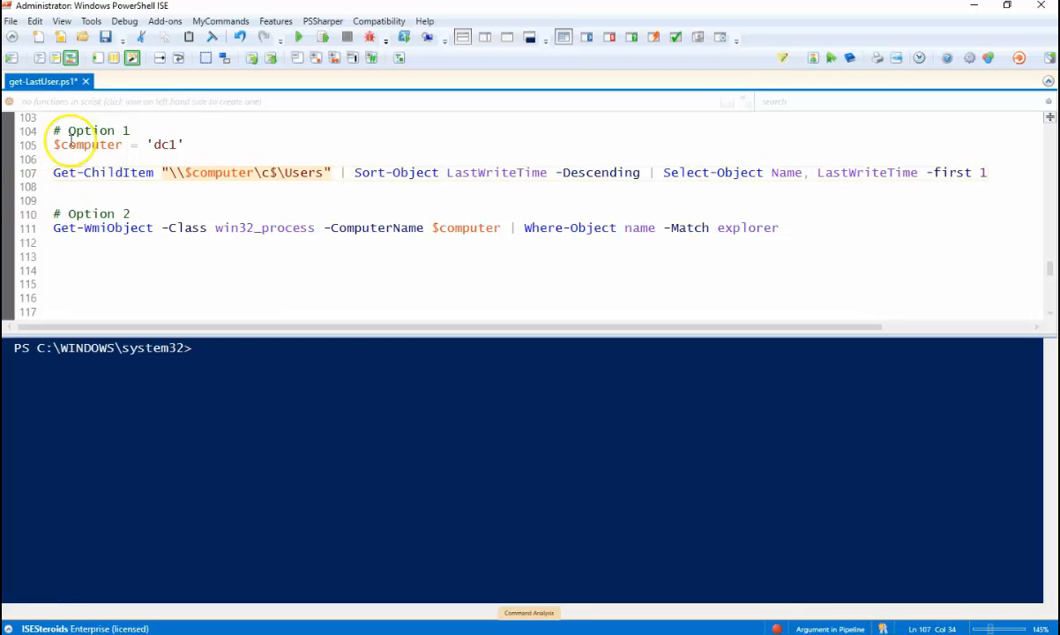
{"action": "double_click", "coordinate": [166, 145]}
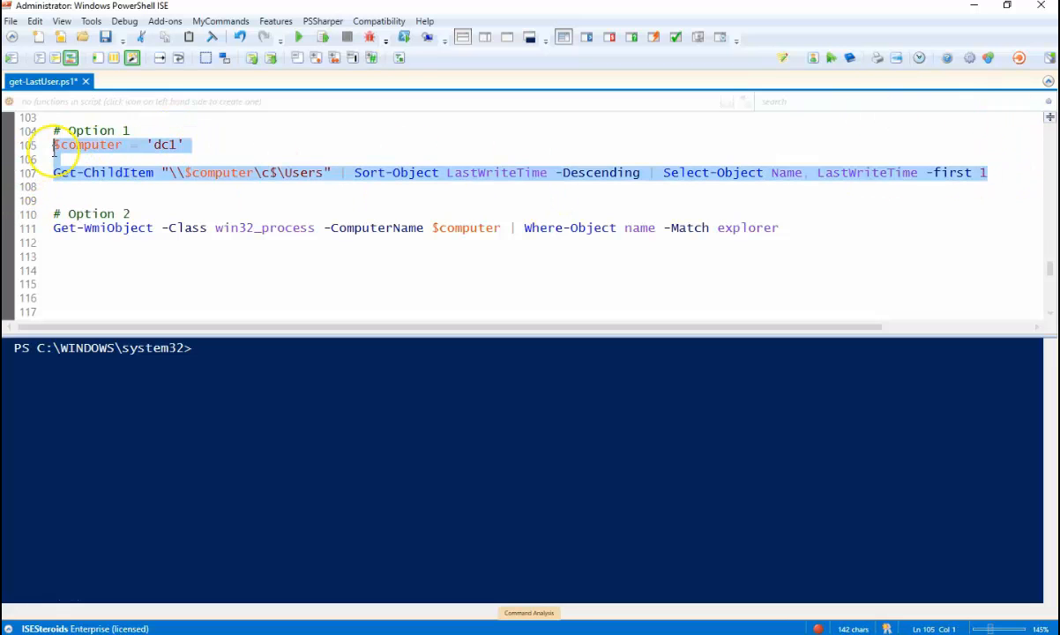
{"action": "left_click", "coordinate": [323, 37]}
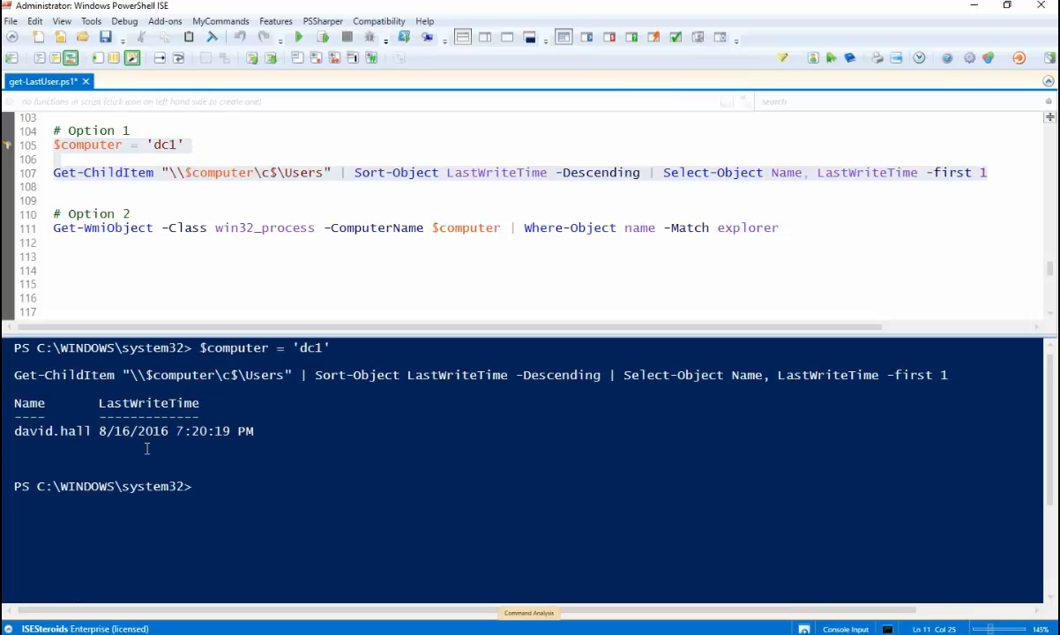
{"action": "mouse_move", "coordinate": [222, 254]}
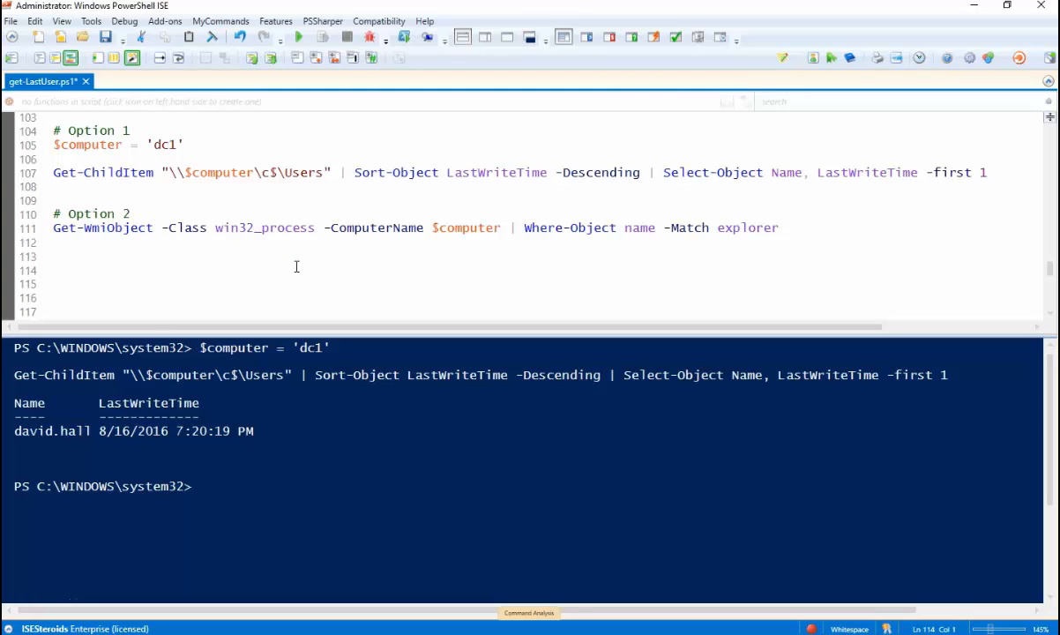
{"action": "mouse_move", "coordinate": [290, 262]}
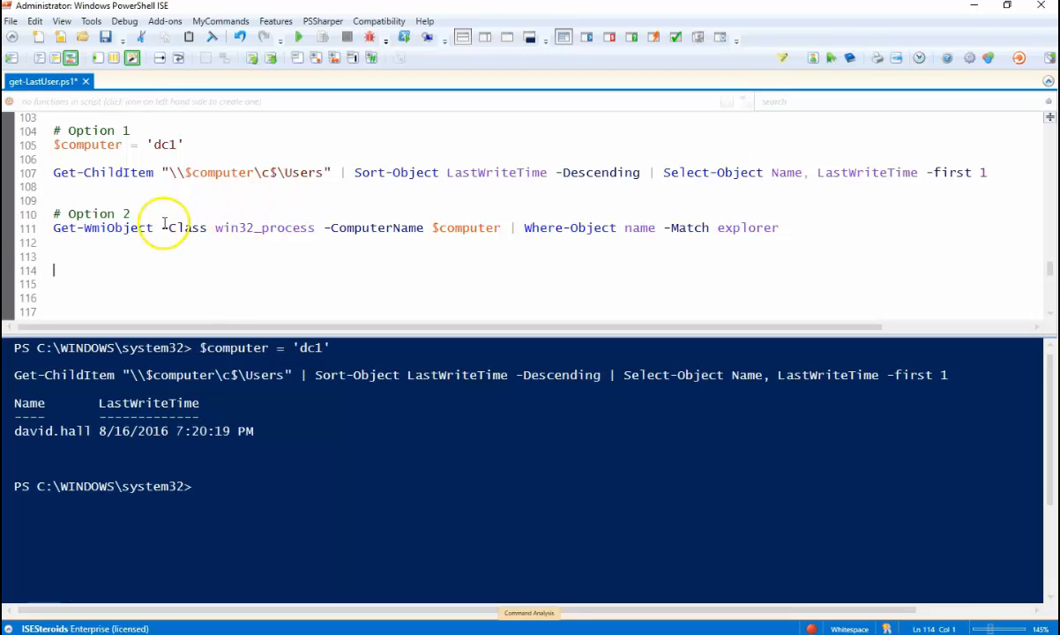
{"action": "mouse_move", "coordinate": [192, 227]}
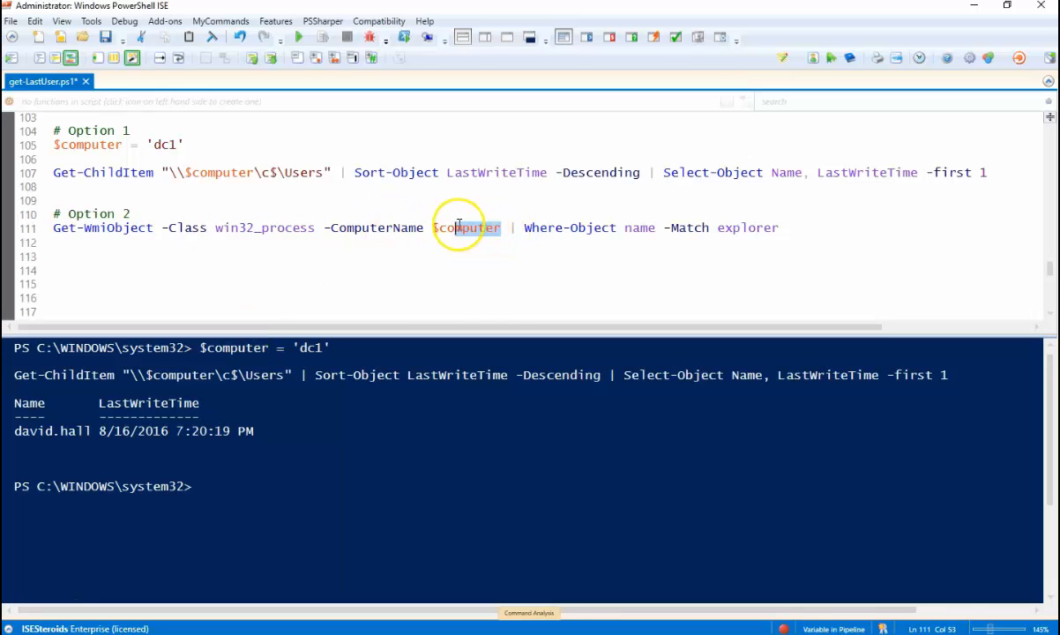
Select the $computer variable and the whole Option 2 line 111 for running
{"action": "double_click", "coordinate": [465, 227]}
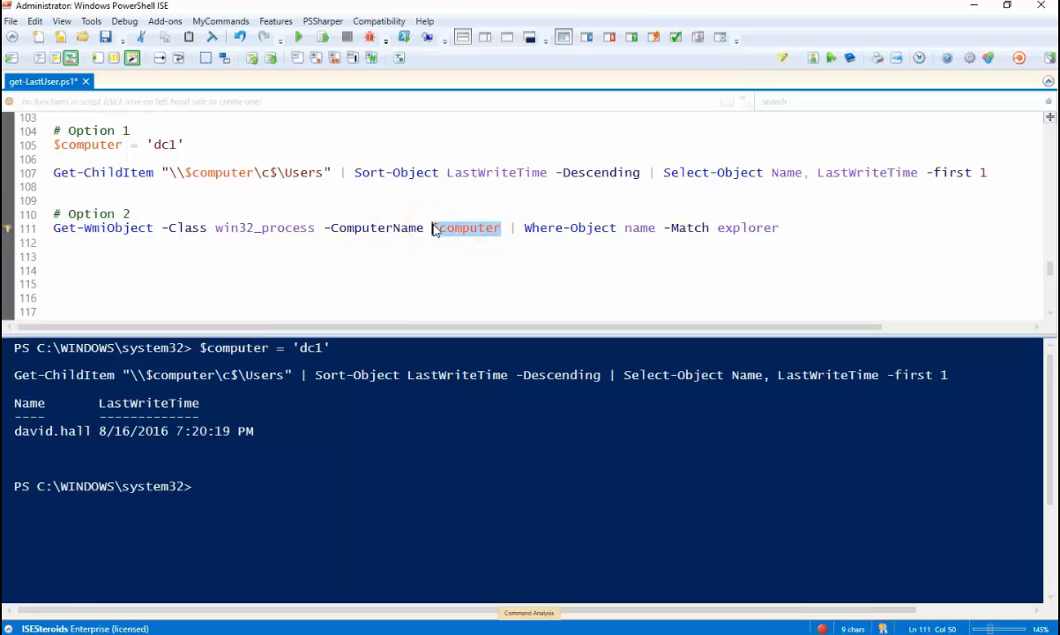
{"action": "mouse_move", "coordinate": [578, 235]}
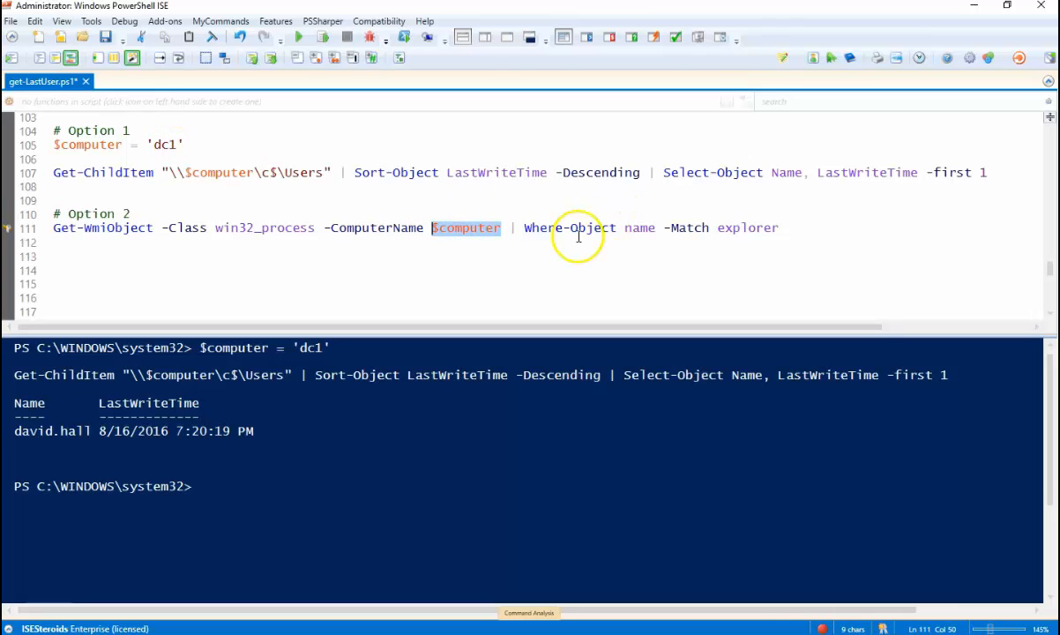
{"action": "mouse_move", "coordinate": [615, 235]}
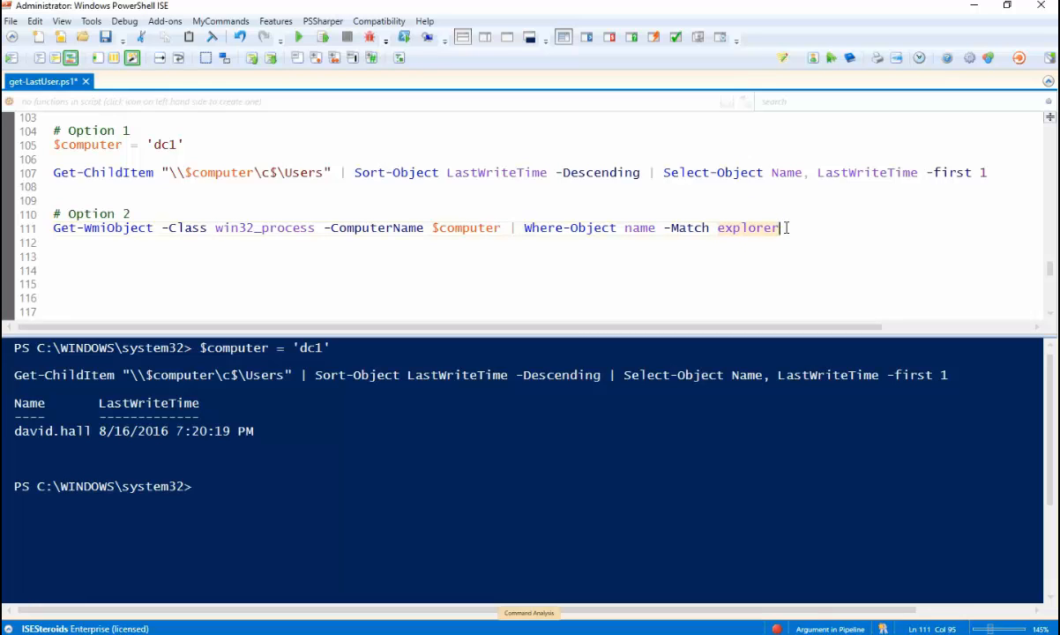
{"action": "mouse_move", "coordinate": [37, 608]}
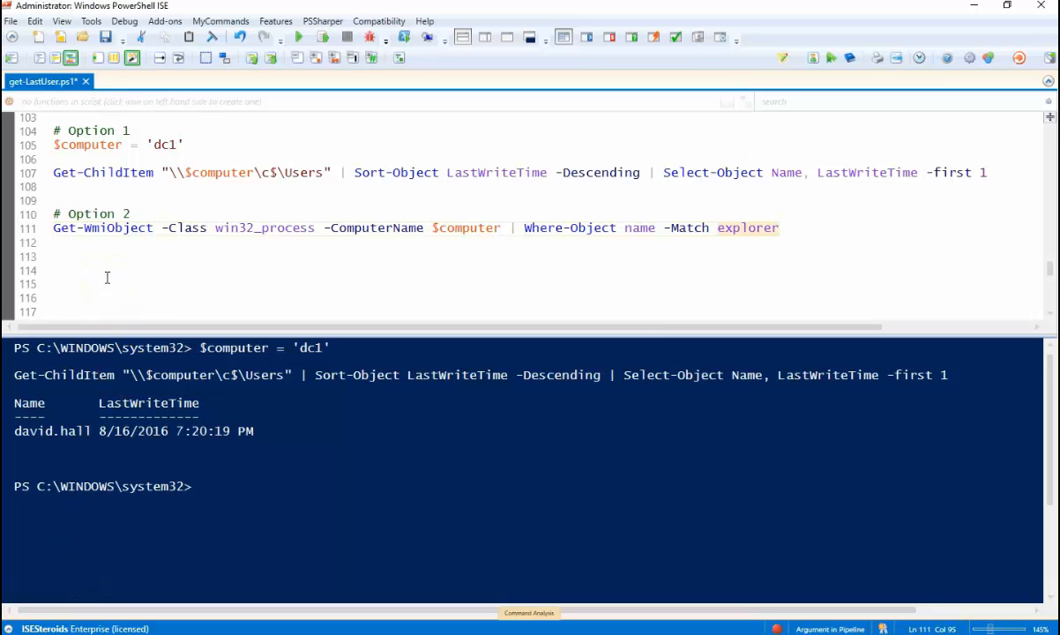
{"action": "mouse_move", "coordinate": [785, 235]}
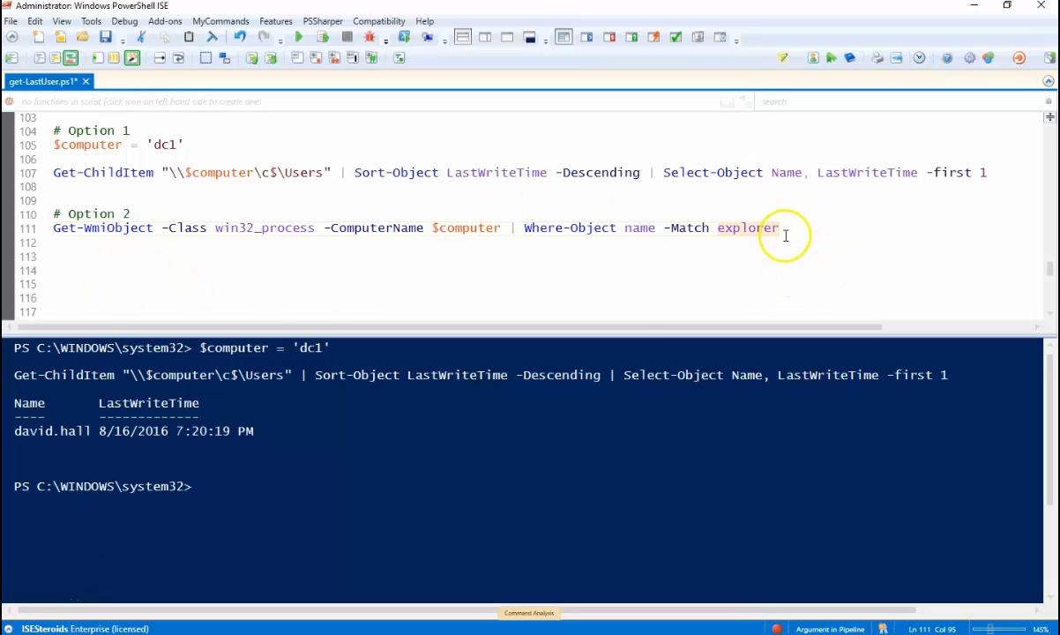
{"action": "left_click", "coordinate": [53, 228]}
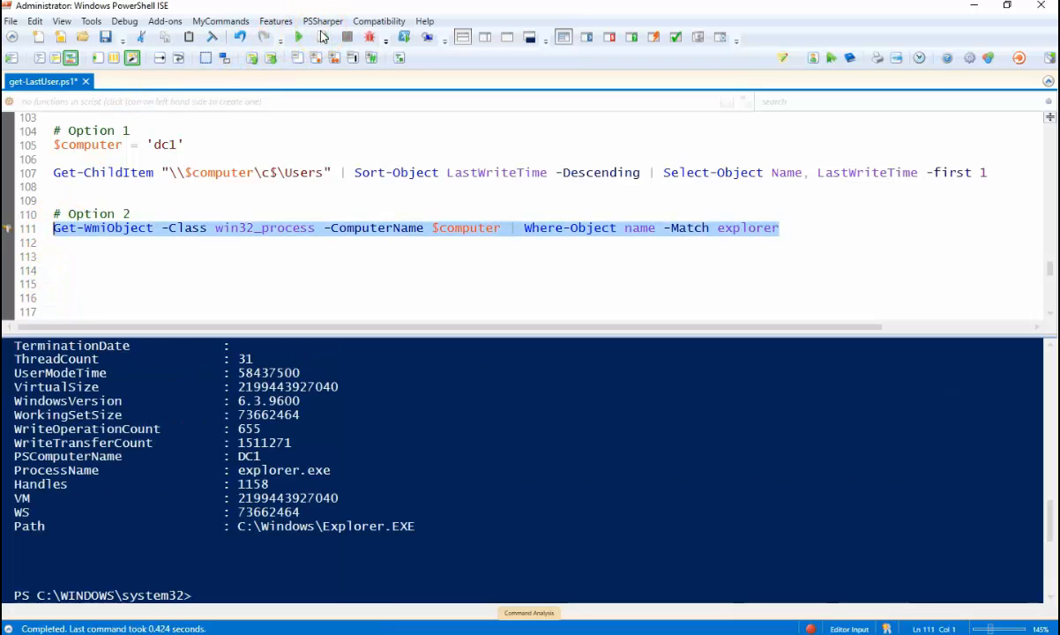
Run Option 2 and scroll through the explorer.exe process details in the console
{"action": "left_click", "coordinate": [297, 503]}
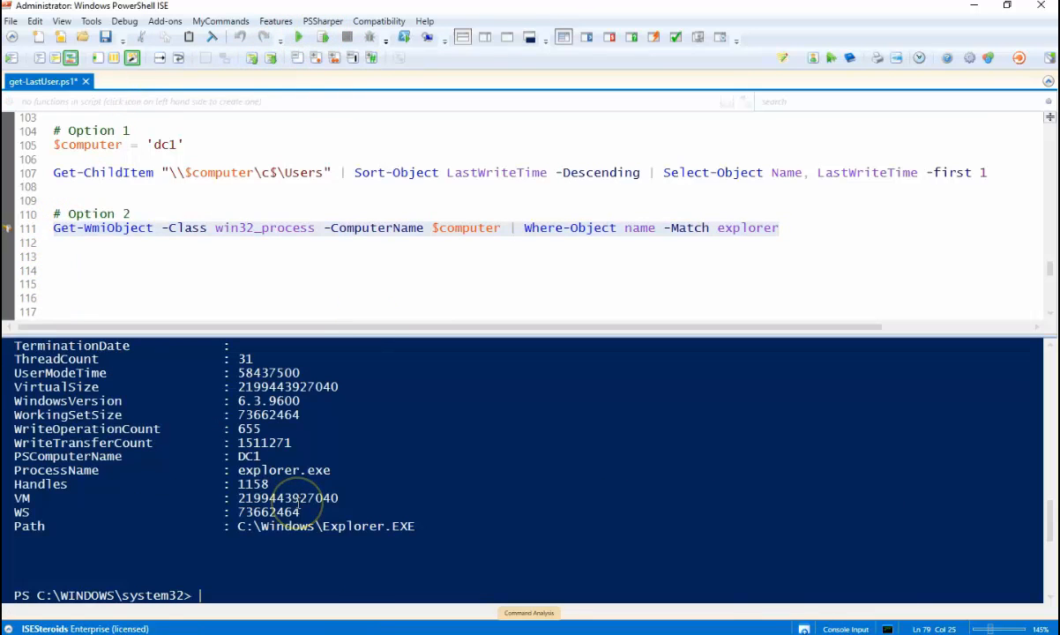
{"action": "scroll", "scroll_direction": "up", "scroll_amount": 3}
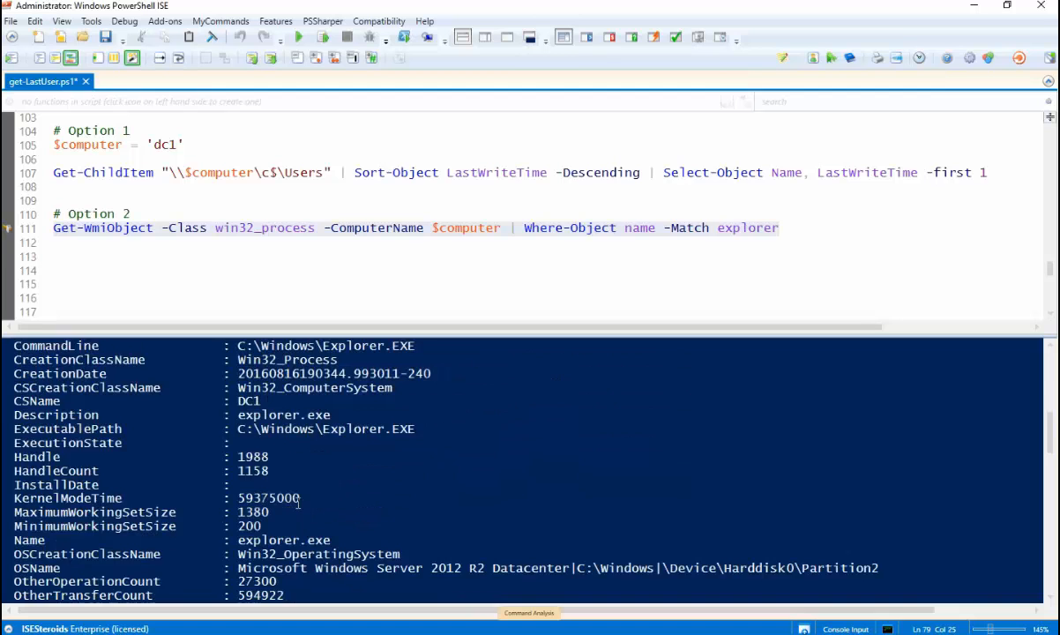
{"action": "scroll", "scroll_direction": "down", "scroll_amount": 3}
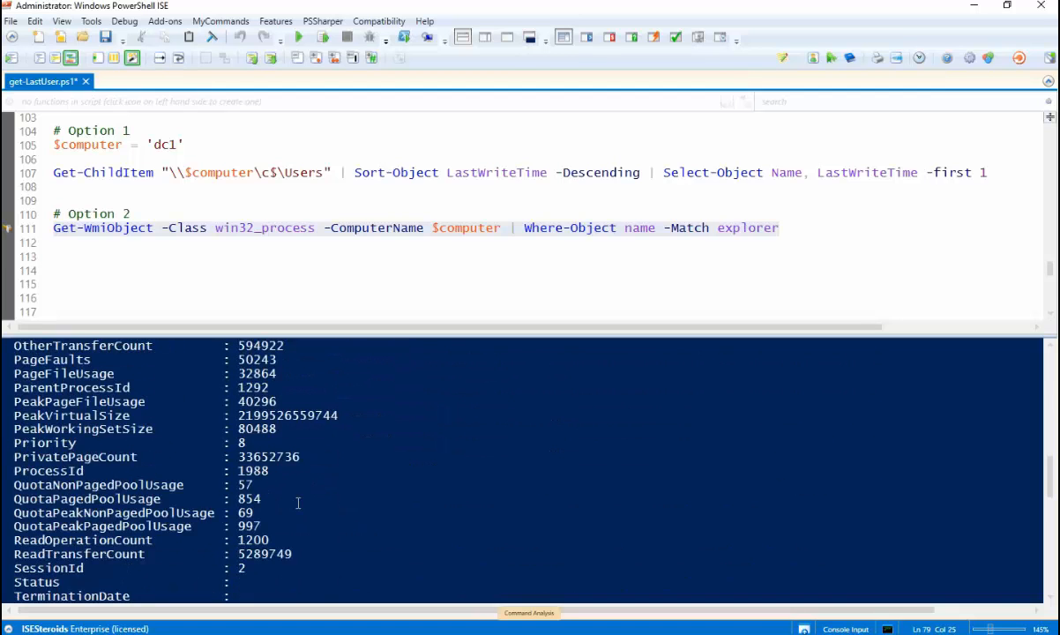
{"action": "scroll", "scroll_direction": "down", "scroll_amount": 3}
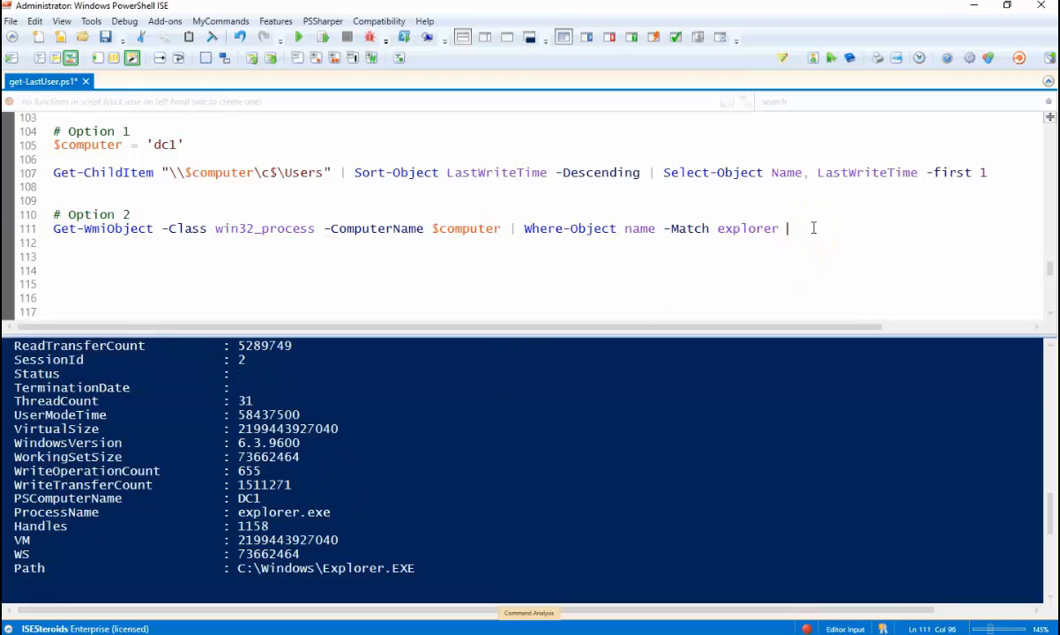
Append Get-Member to the Option 2 pipeline on line 111, tab-completing the name
{"action": "type", "text": "get"}
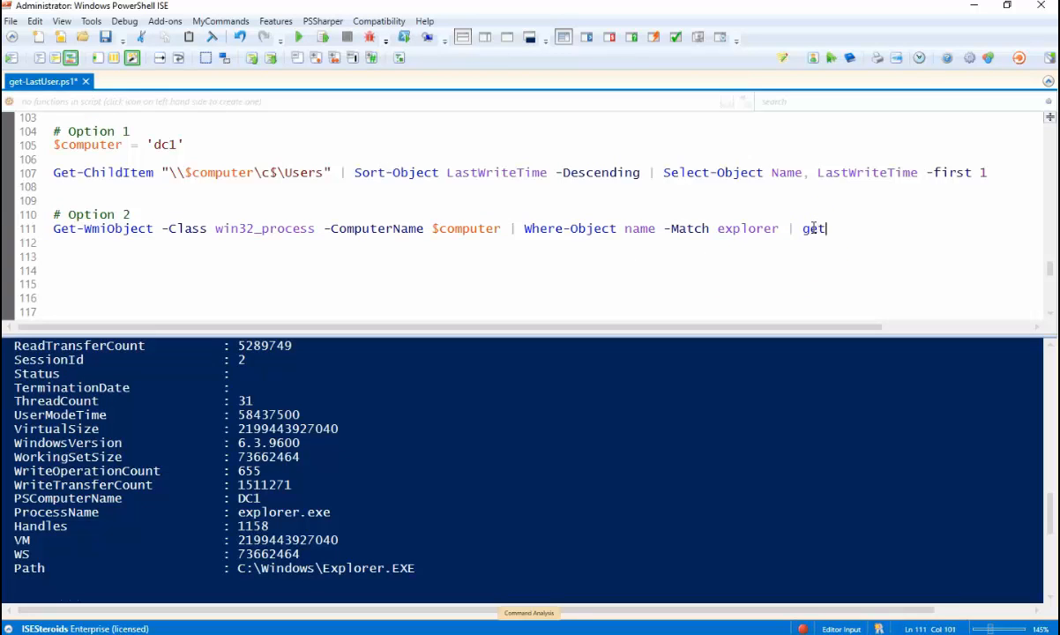
{"action": "type", "text": "-member"}
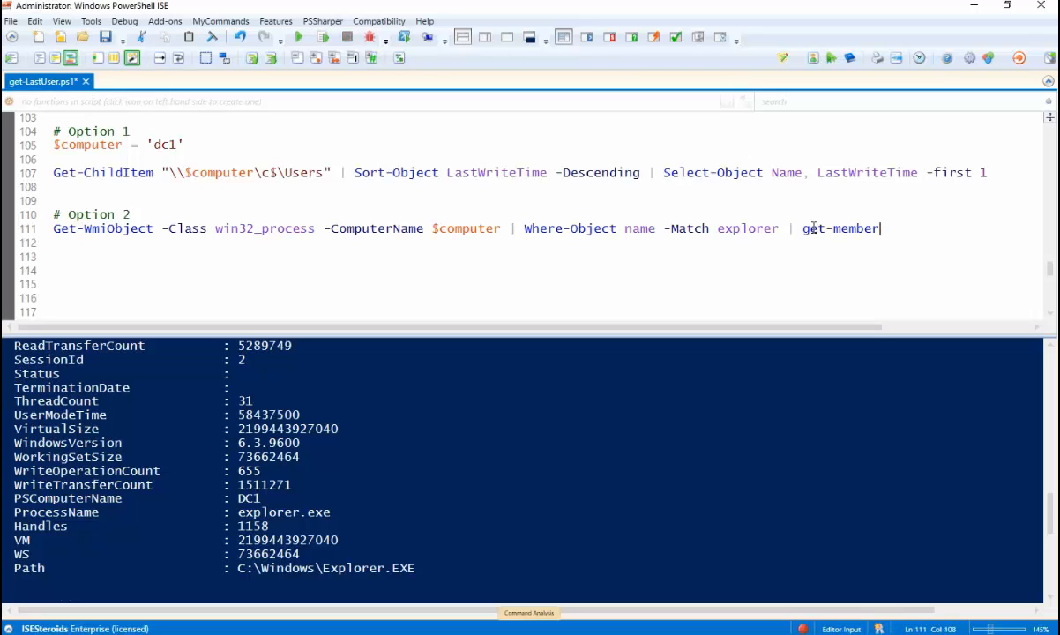
{"action": "key", "text": "Tab"}
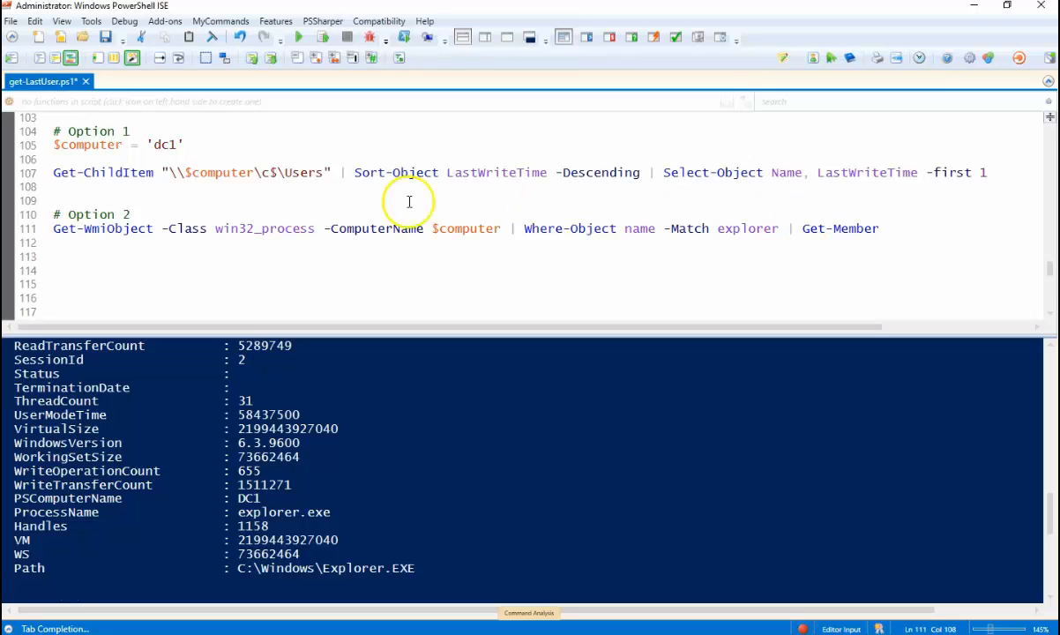
{"action": "left_click", "coordinate": [878, 228]}
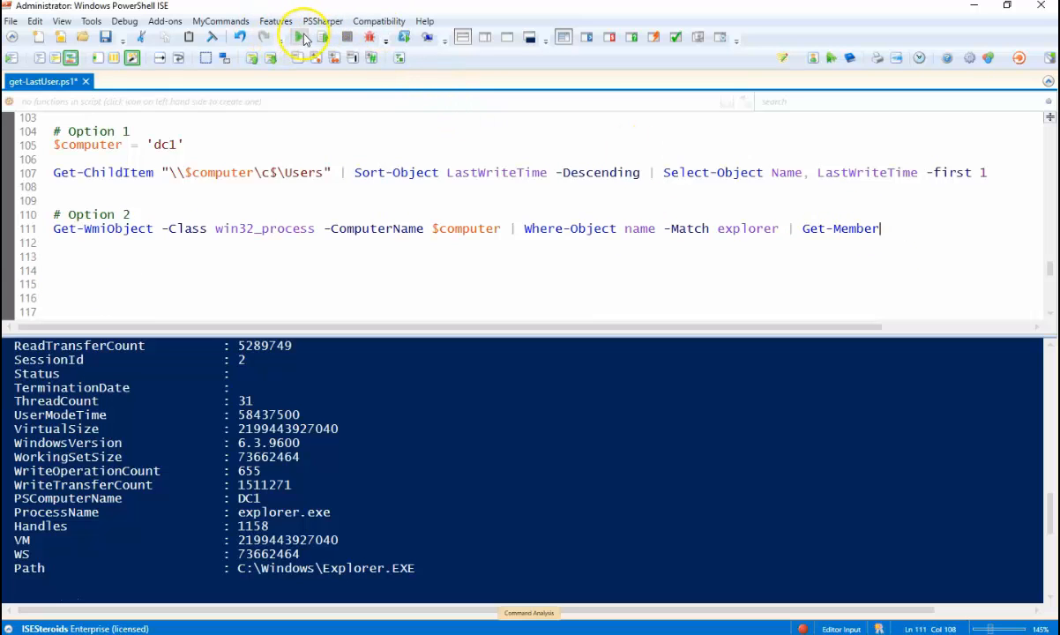
Run line 111 with Get-Member and scroll up to see the GetOwner method
{"action": "left_click", "coordinate": [298, 37]}
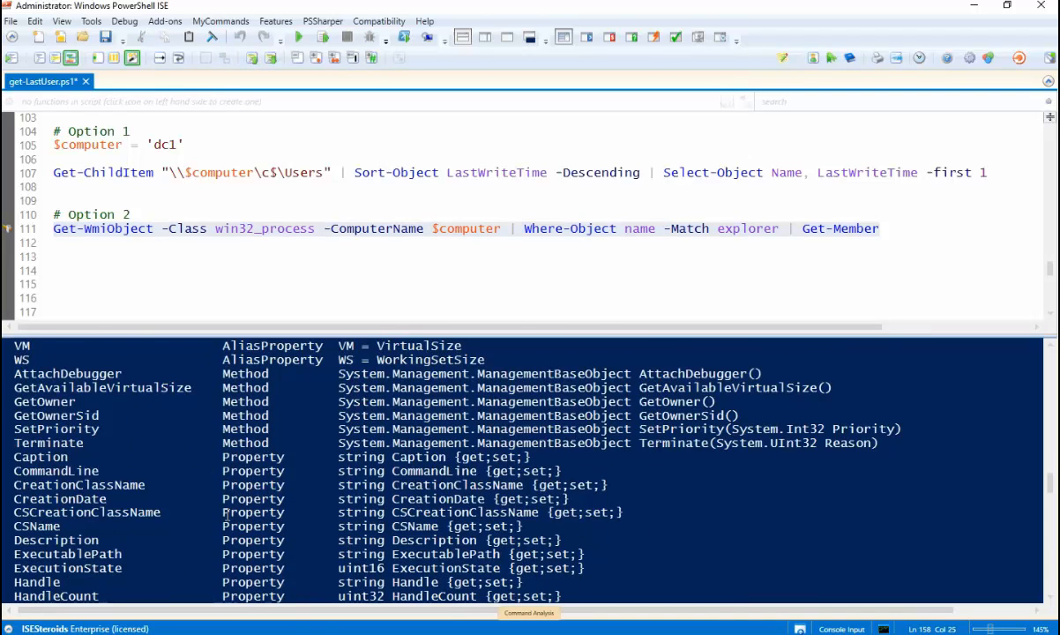
{"action": "scroll", "scroll_direction": "up", "scroll_amount": 3}
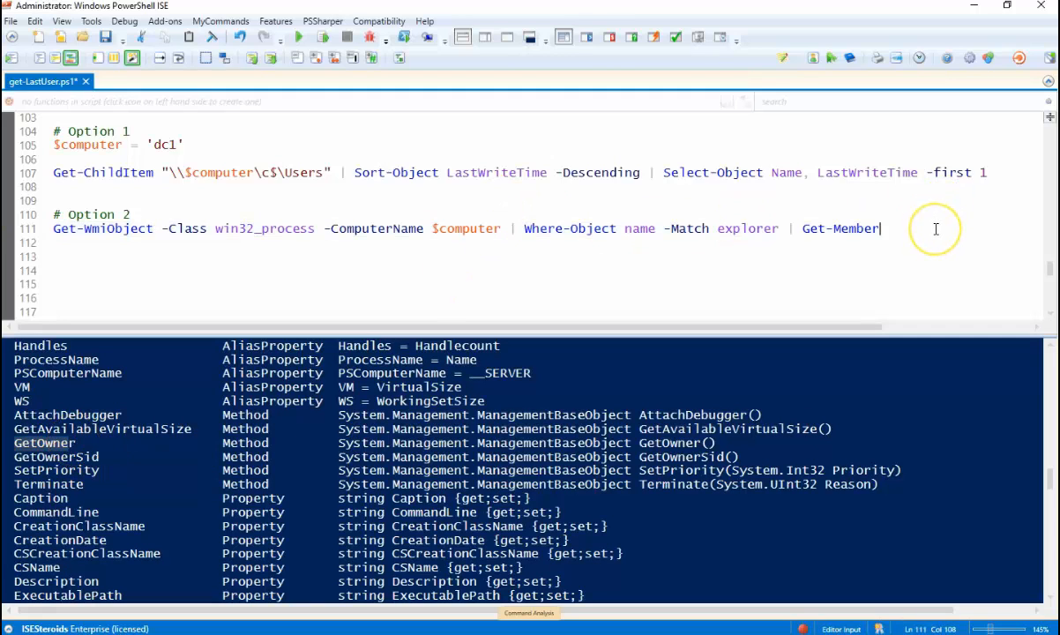
Replace '| Get-Member' by wrapping the explorer query in parentheses and appending .getowner()
{"action": "key", "text": "Backspace"}
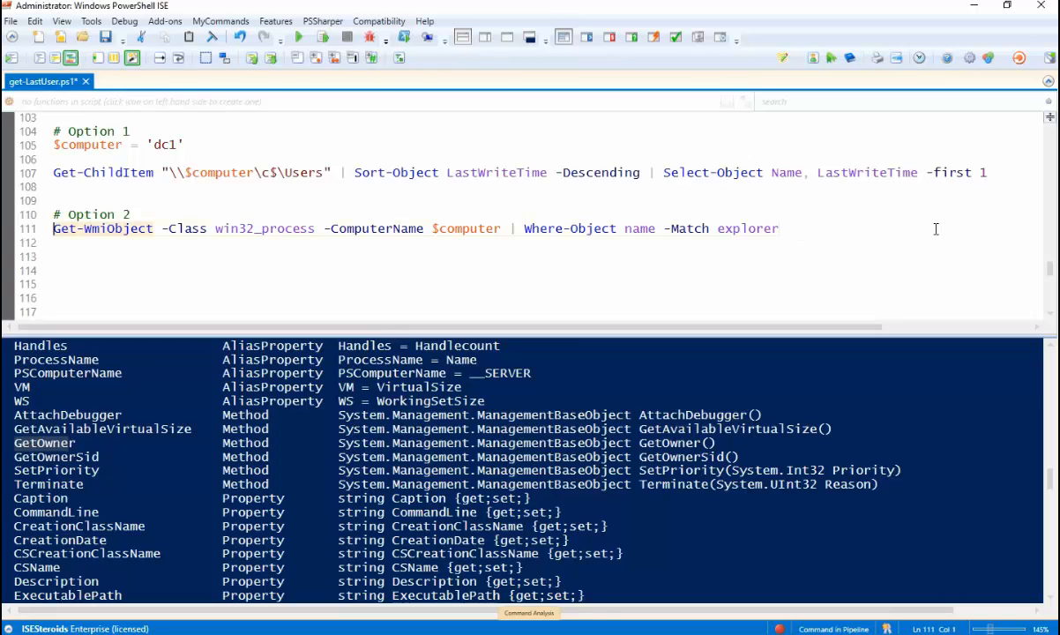
{"action": "type", "text": "("}
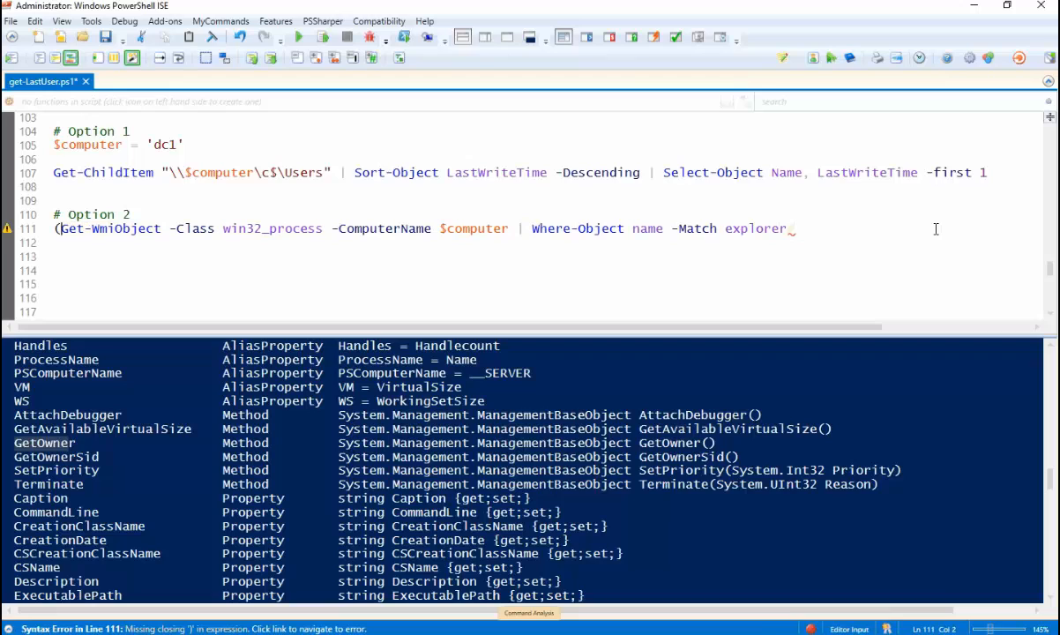
{"action": "type", "text": ")"}
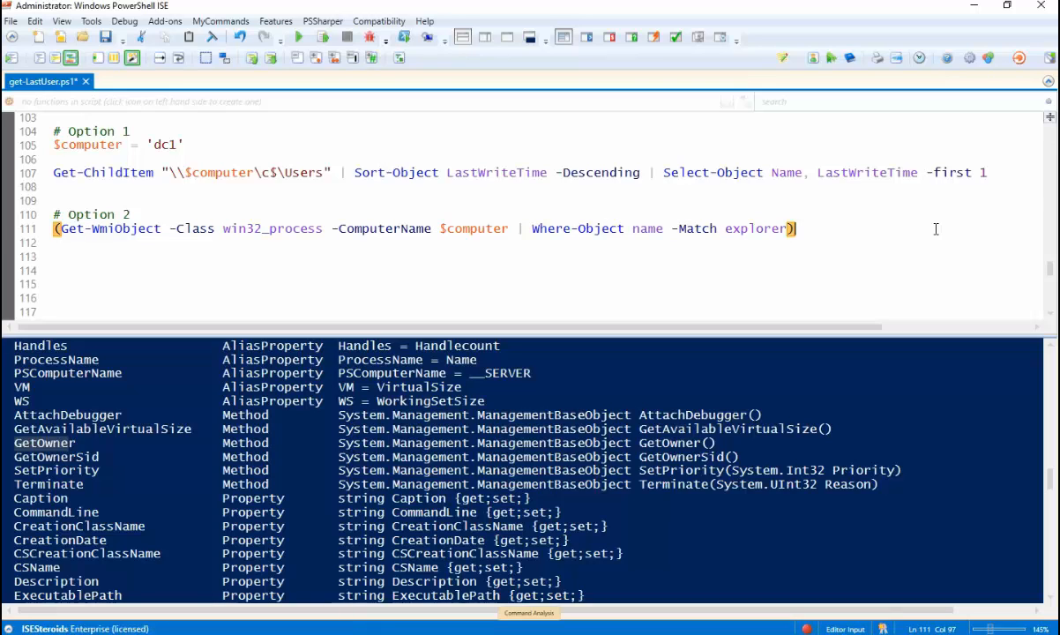
{"action": "type", "text": "."}
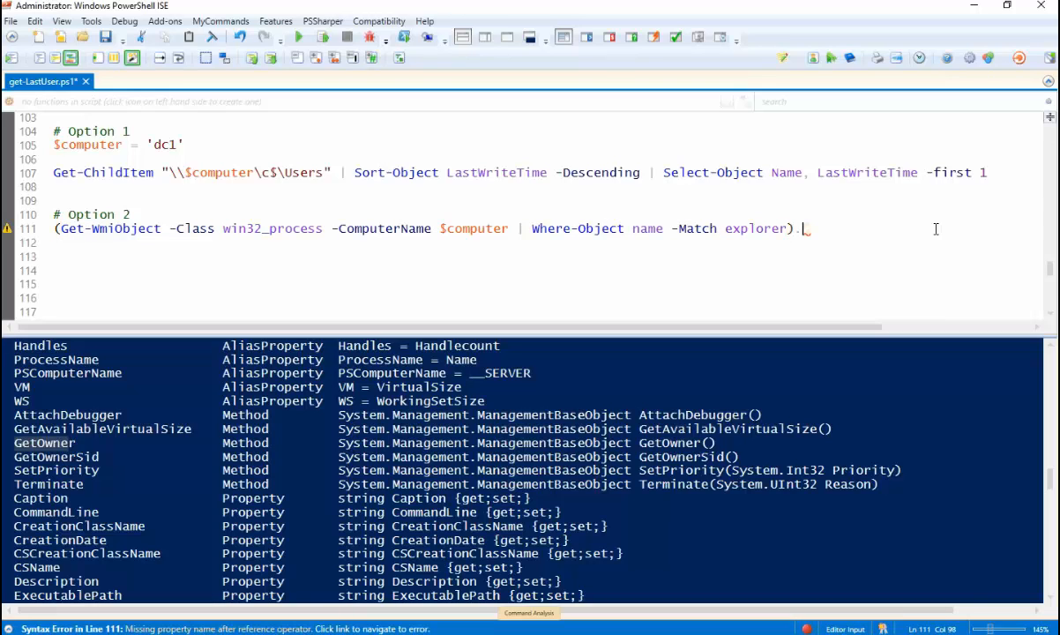
{"action": "type", "text": "get"}
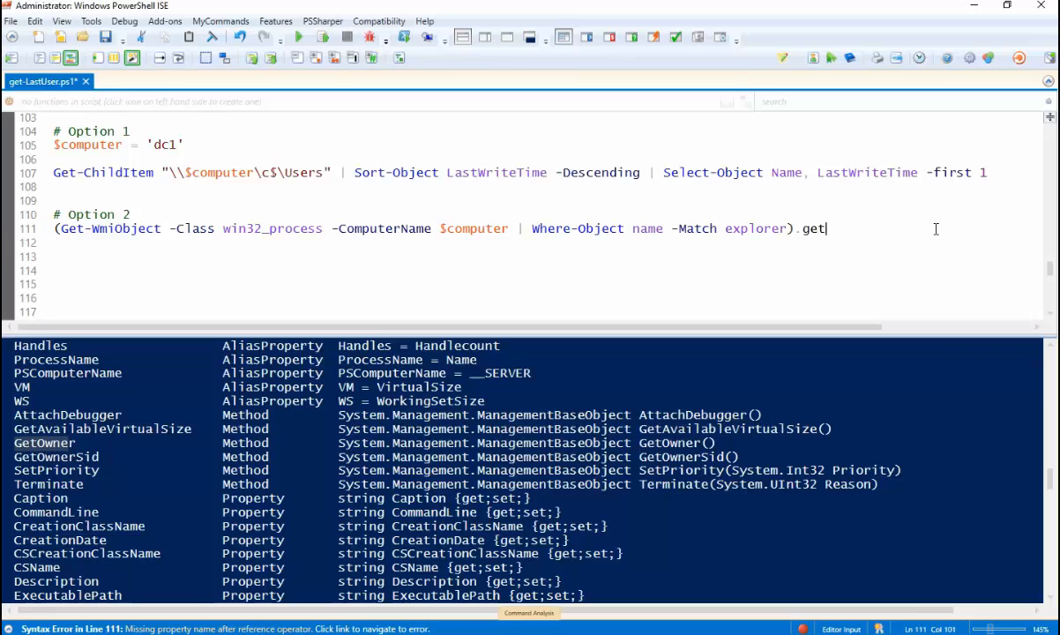
{"action": "type", "text": "o"}
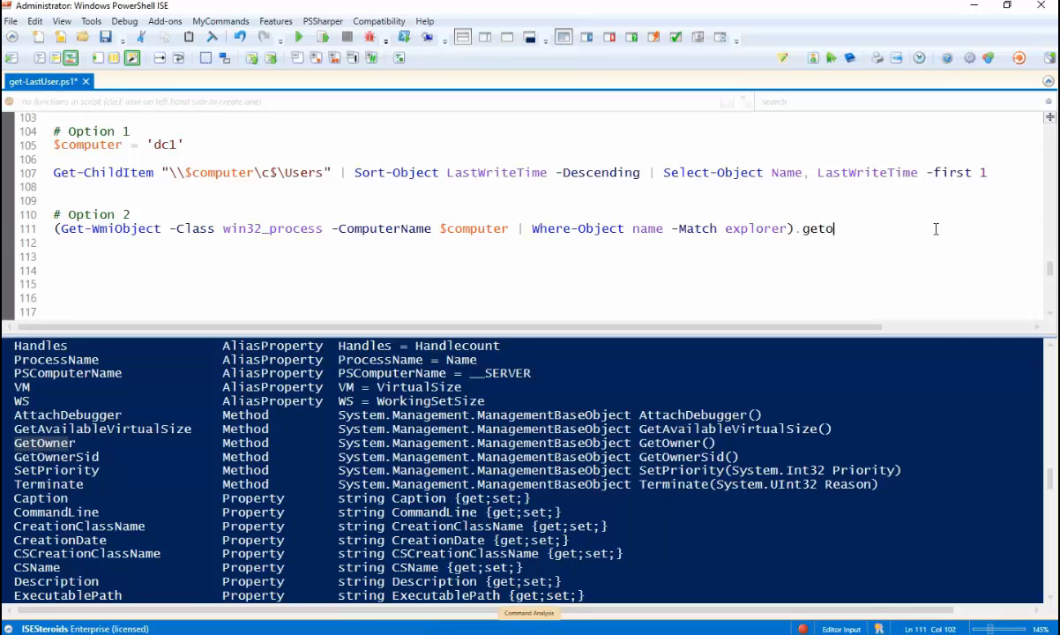
{"action": "type", "text": "wner("}
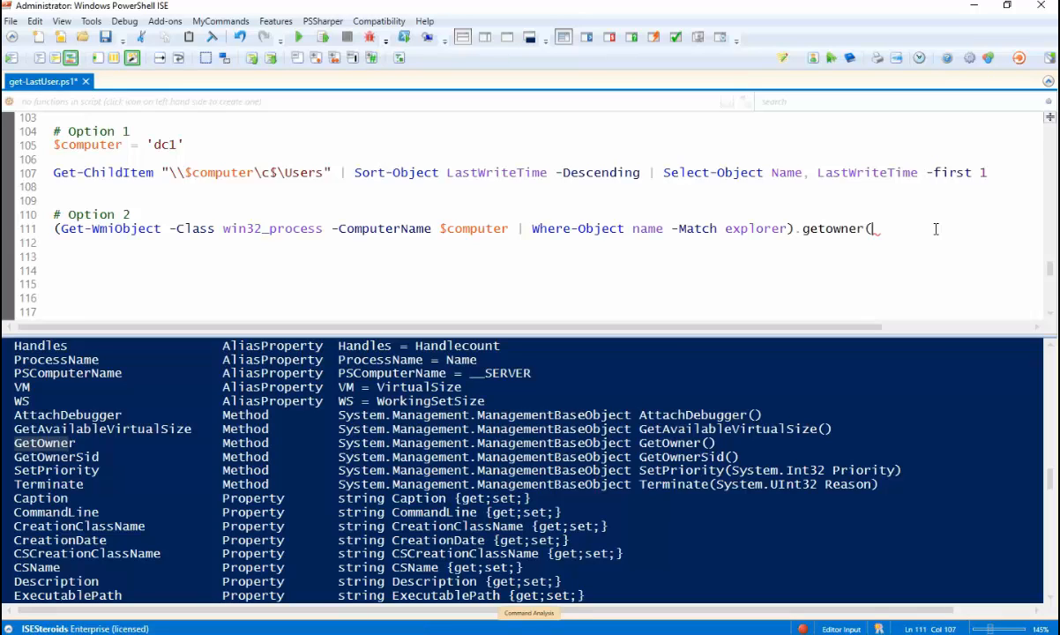
{"action": "type", "text": ")"}
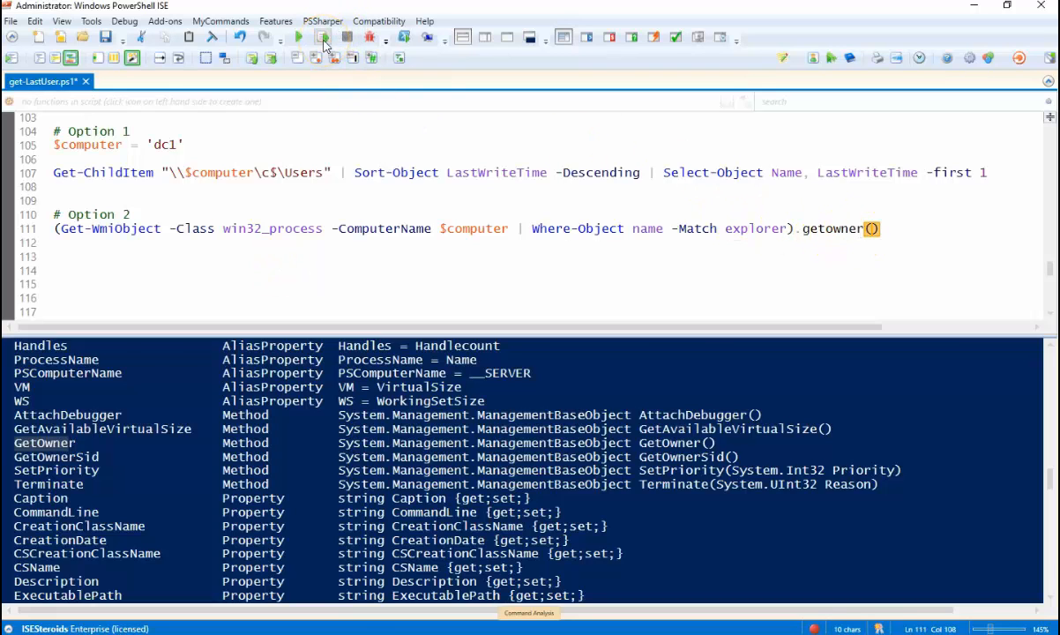
Run the getowner() line to show the explorer owner's domain and user
{"action": "left_click", "coordinate": [298, 37]}
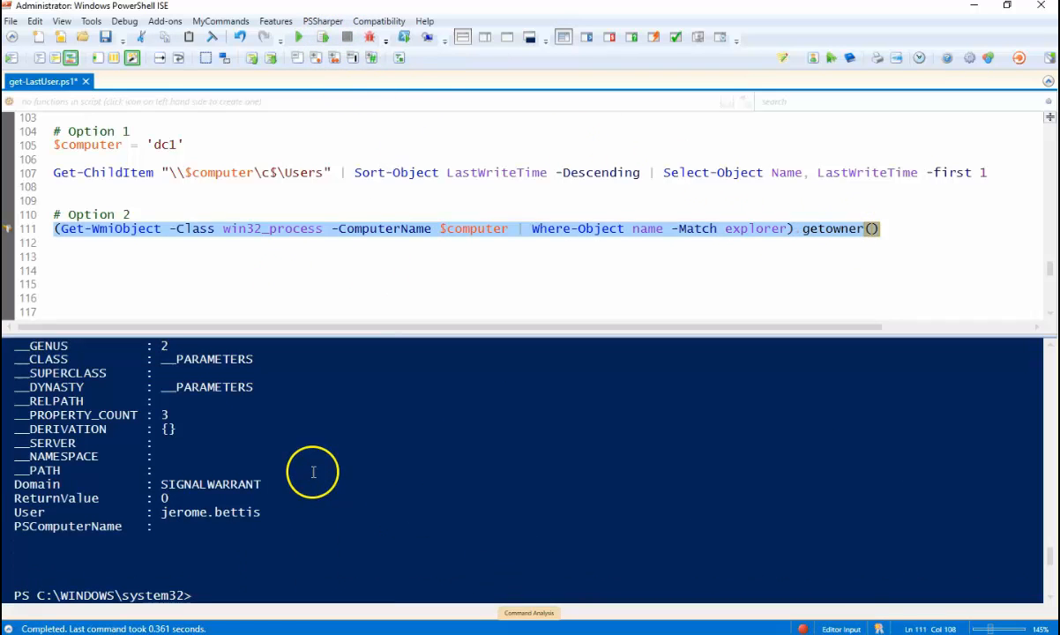
{"action": "mouse_move", "coordinate": [55, 574]}
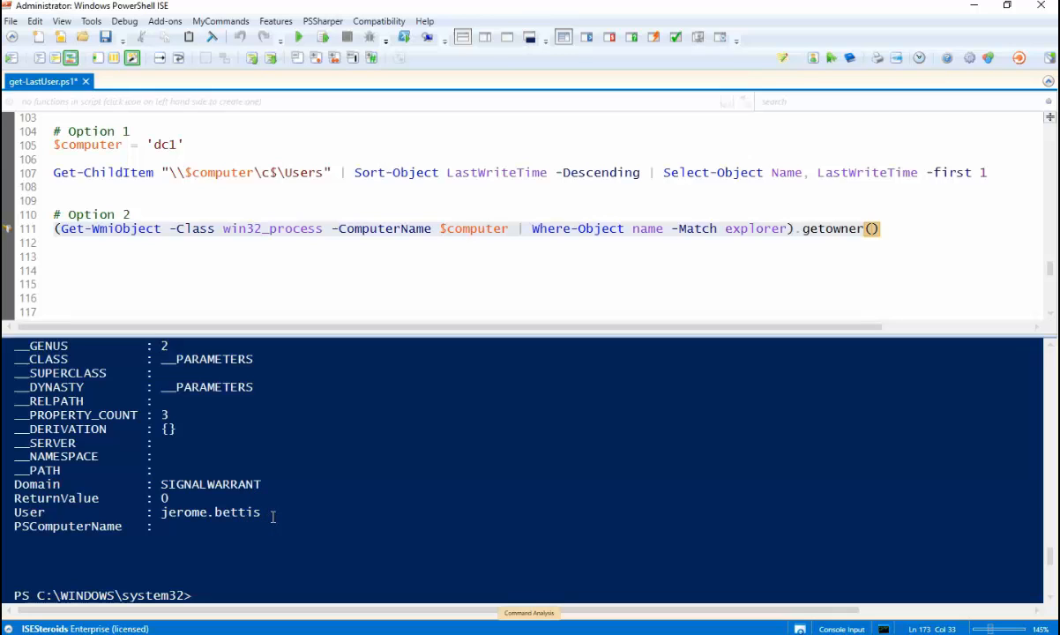
{"action": "mouse_move", "coordinate": [261, 511]}
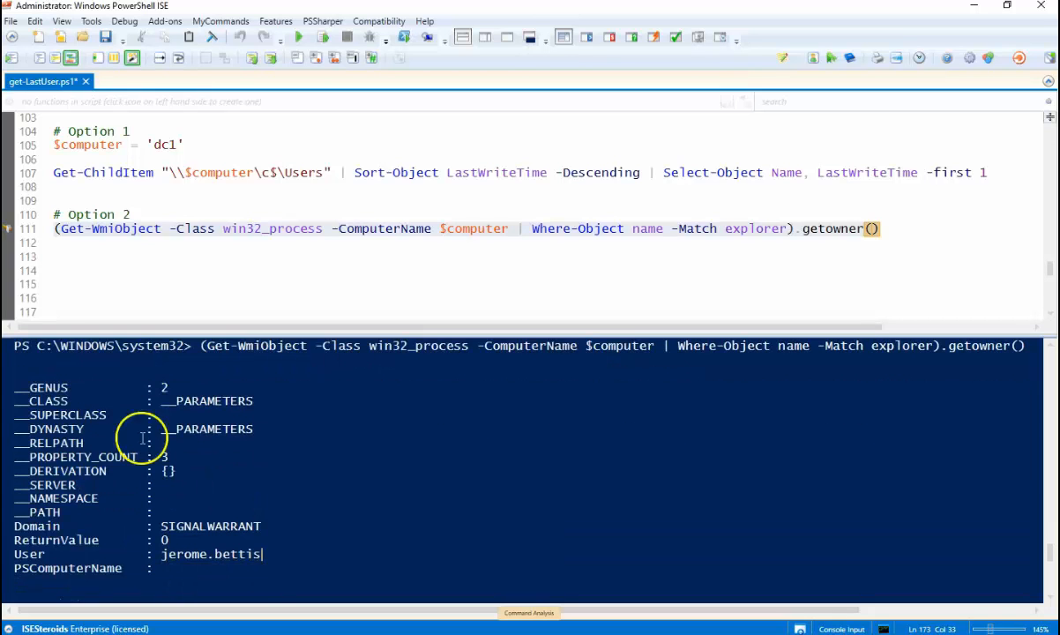
{"action": "left_click", "coordinate": [886, 229]}
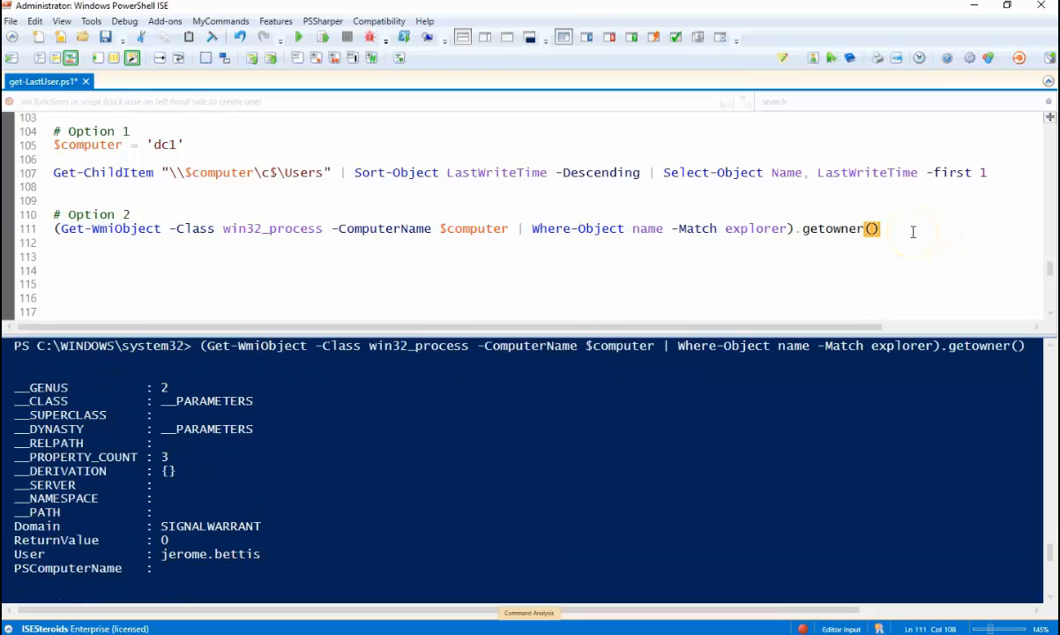
Append .user after getowner() on line 111 and run it
{"action": "type", "text": "."}
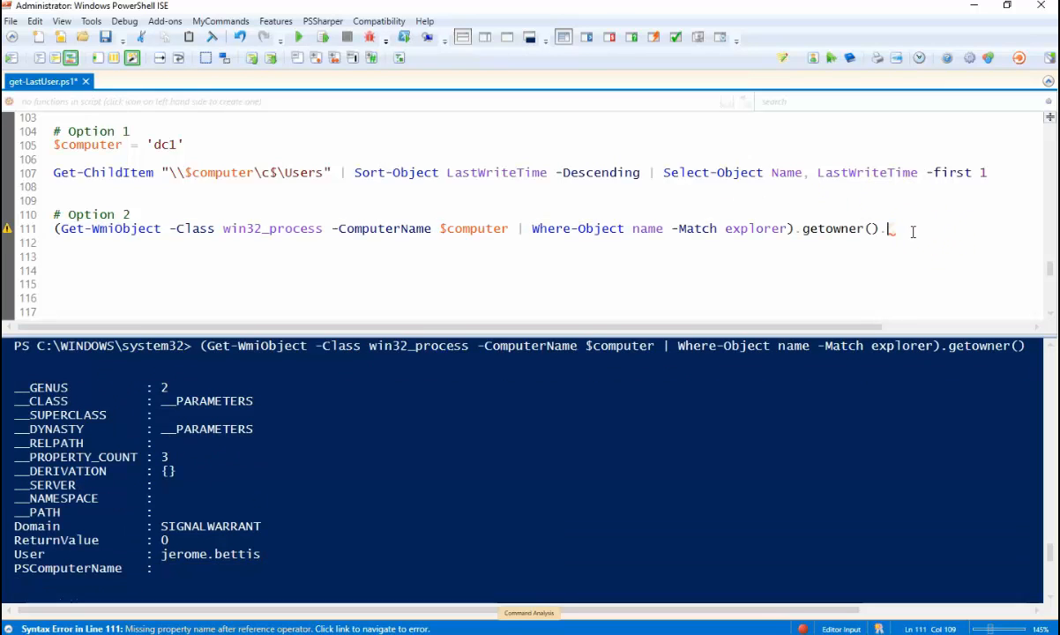
{"action": "type", "text": "user"}
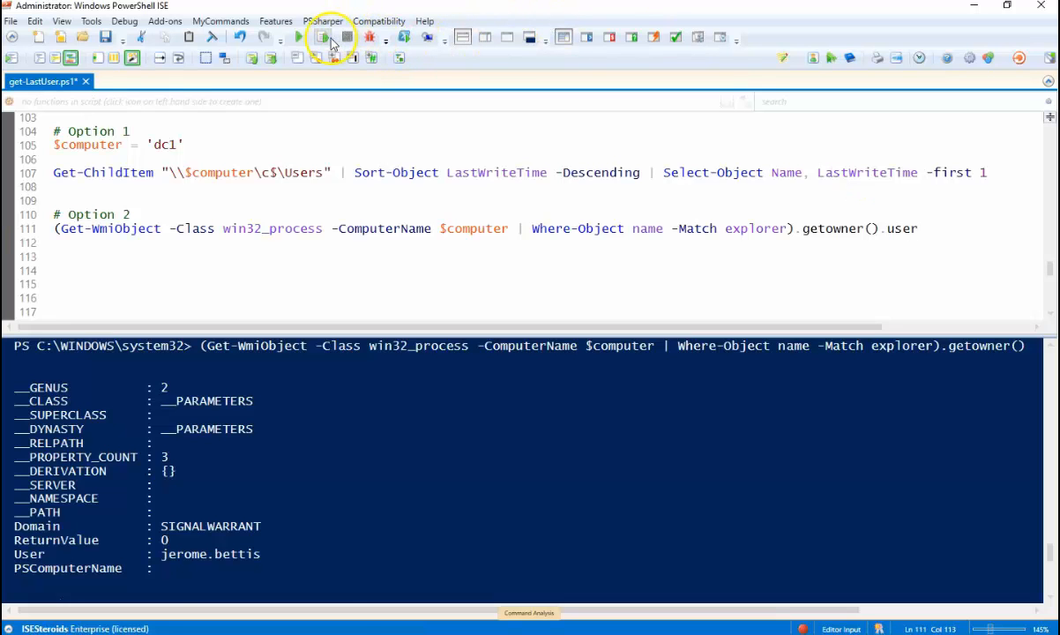
{"action": "left_click", "coordinate": [322, 37]}
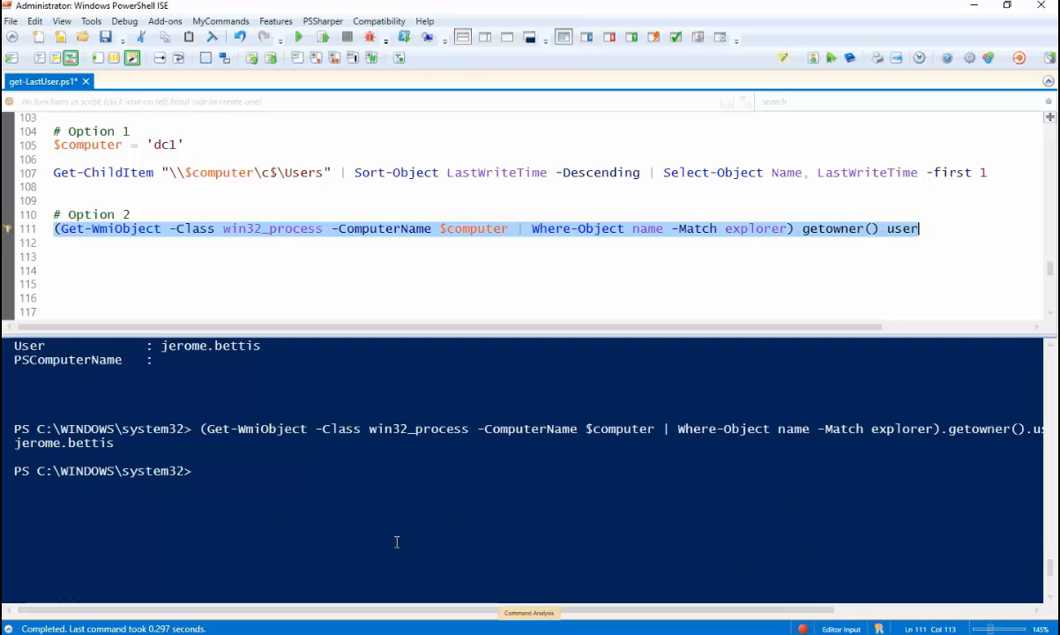
{"action": "mouse_move", "coordinate": [389, 521]}
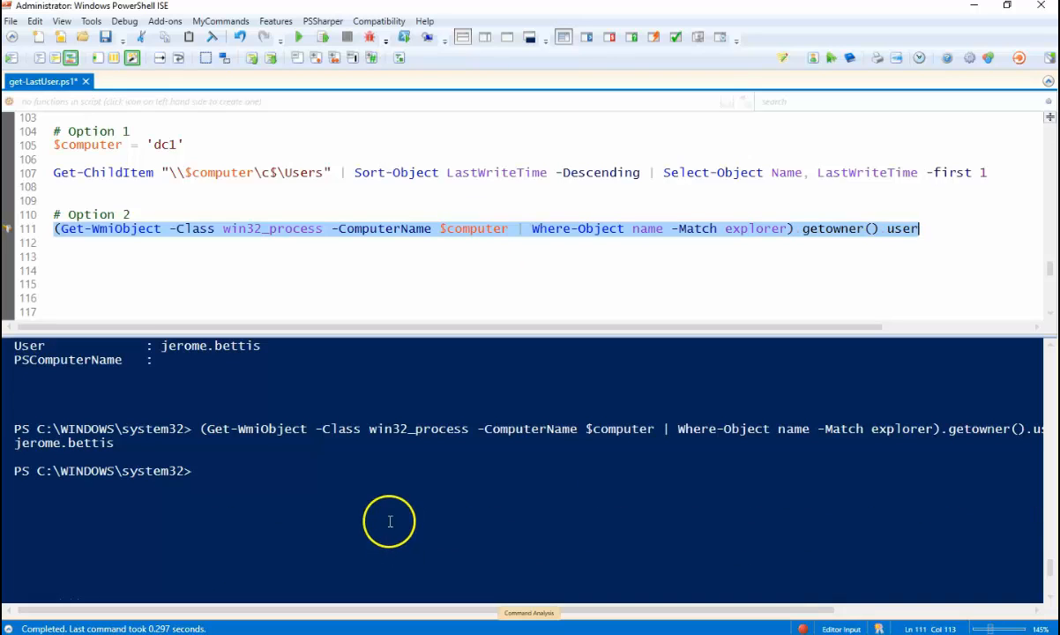
{"action": "mouse_move", "coordinate": [49, 608]}
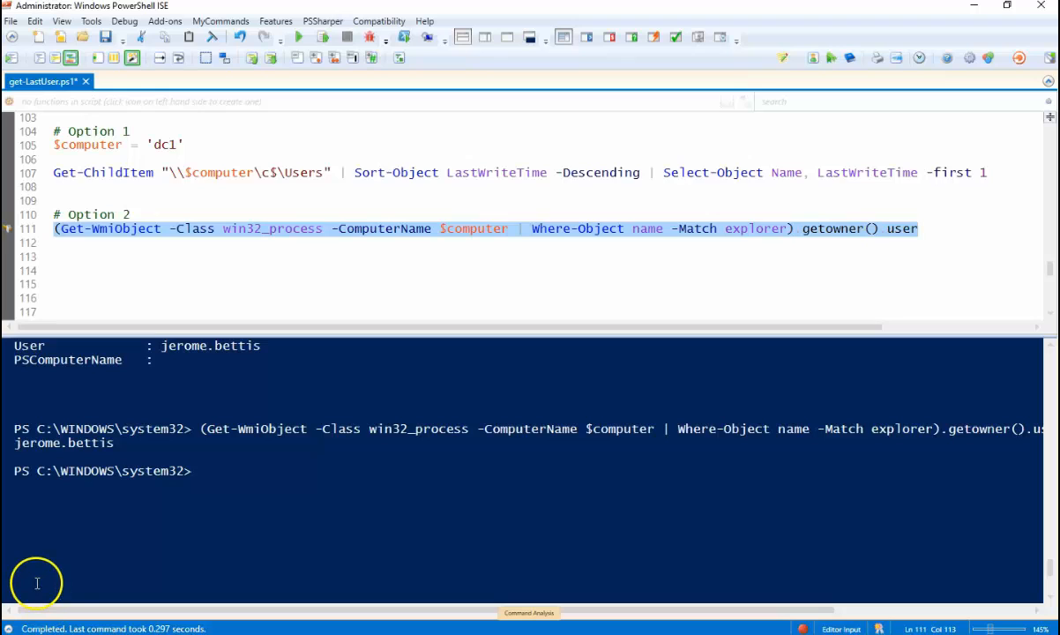
{"action": "mouse_move", "coordinate": [538, 319]}
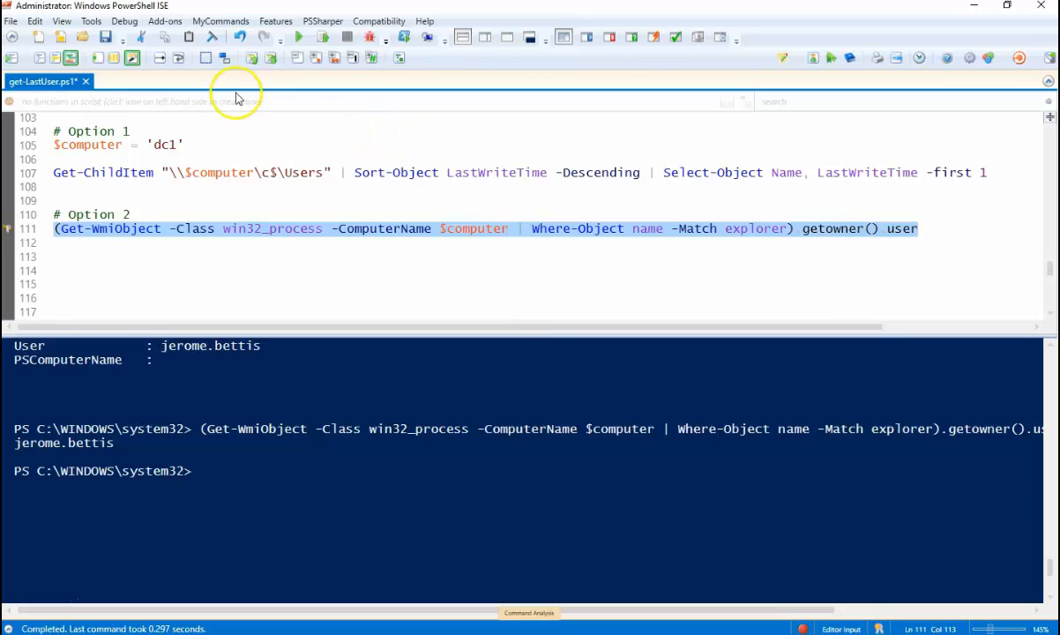
Rerun line 111 to return the user names jerome.bettis and david.hall
{"action": "left_click", "coordinate": [323, 37]}
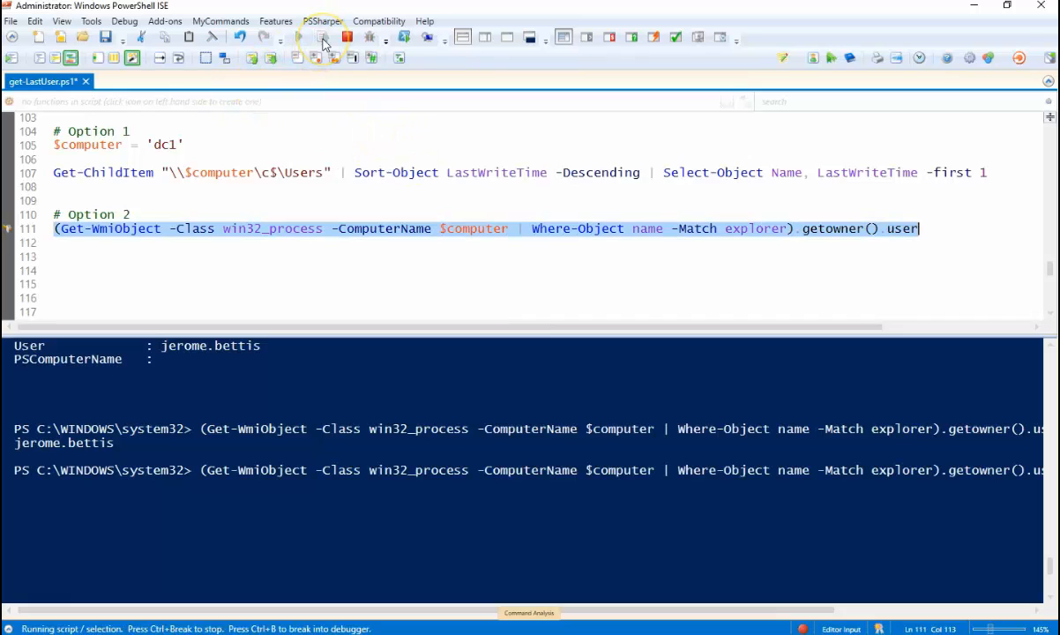
{"action": "left_click", "coordinate": [324, 37]}
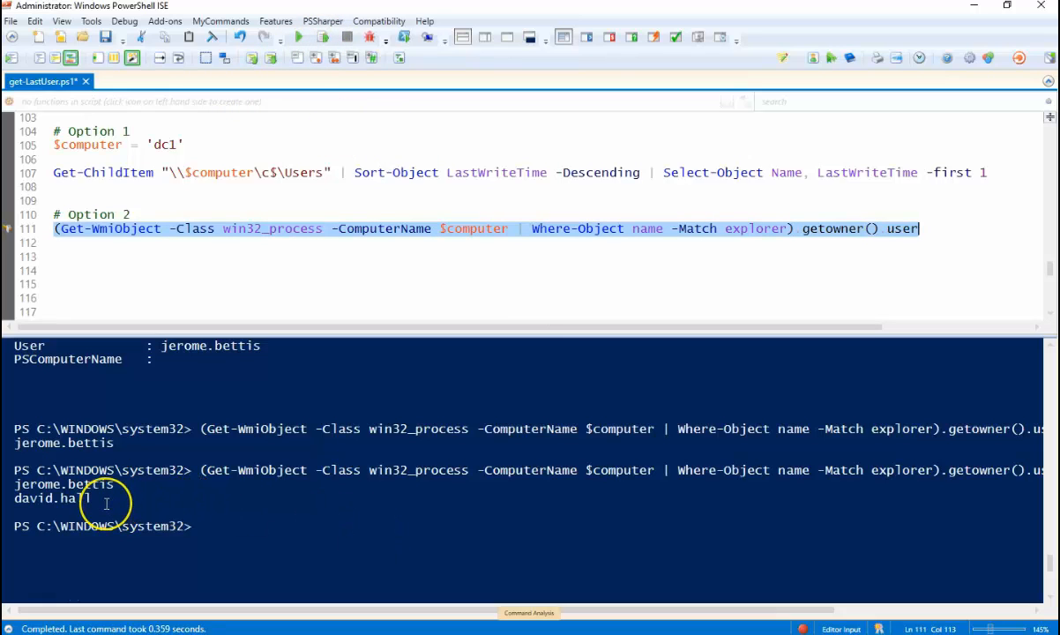
{"action": "mouse_move", "coordinate": [66, 498]}
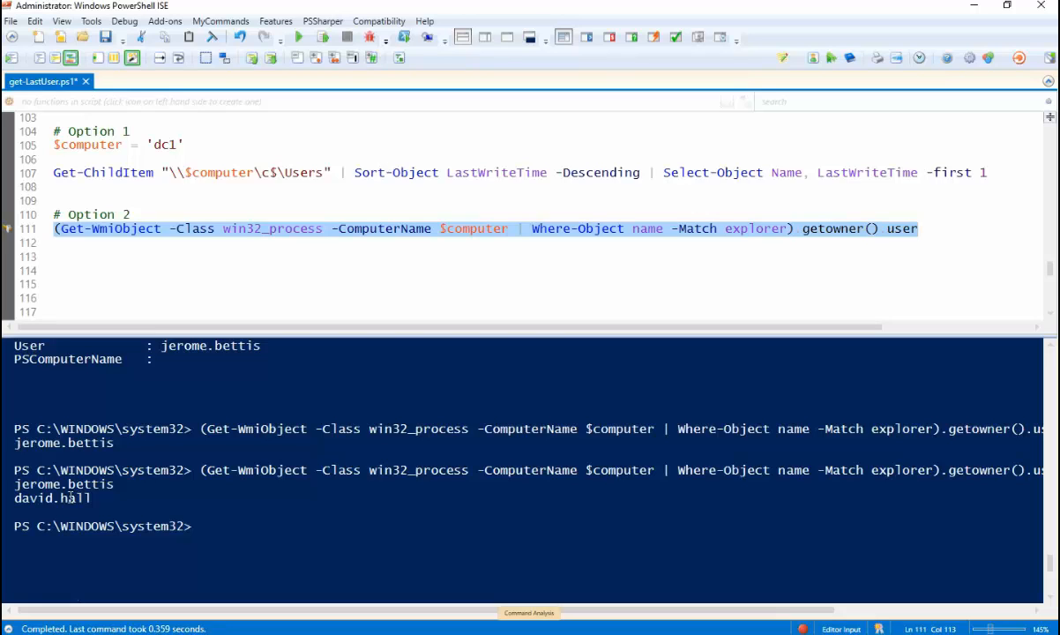
{"action": "left_click", "coordinate": [920, 228]}
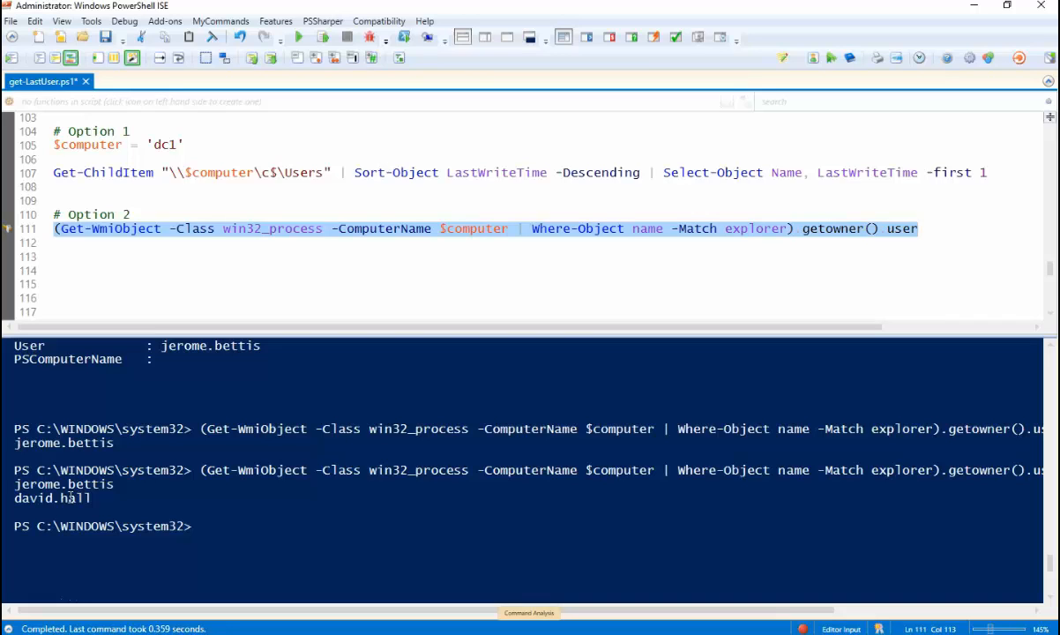
{"action": "left_click", "coordinate": [920, 228]}
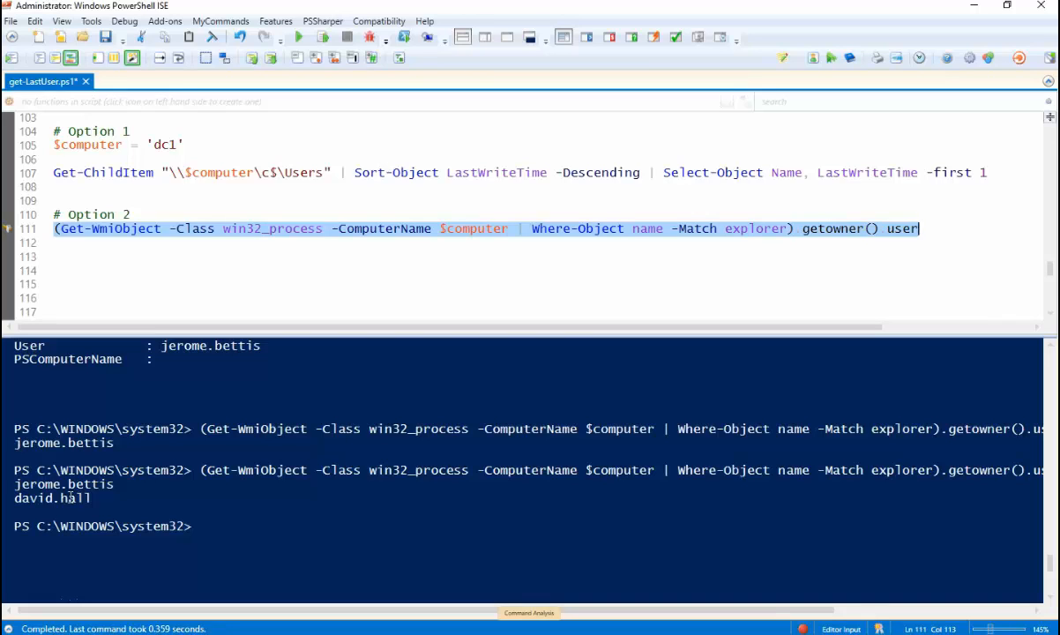